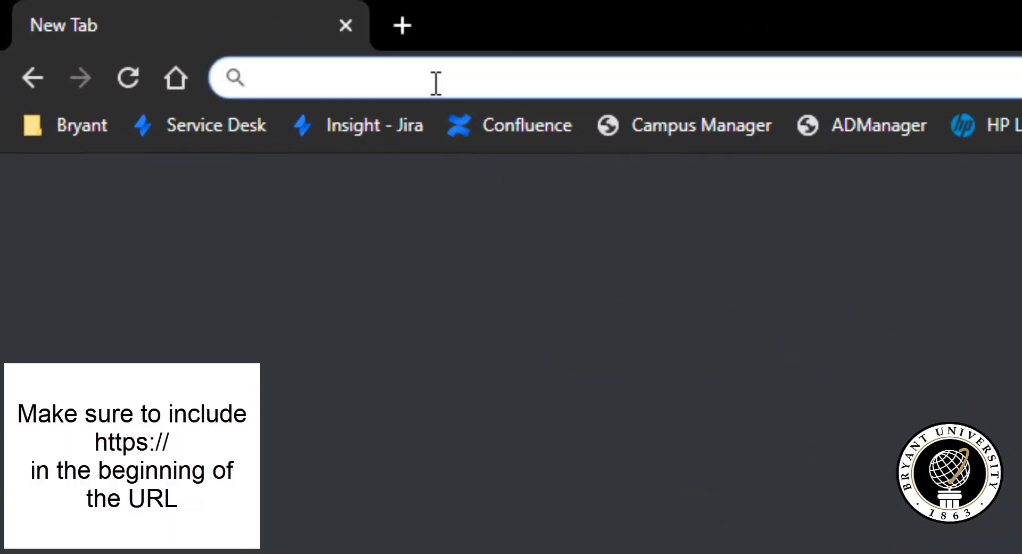
type("https://mobileprint")
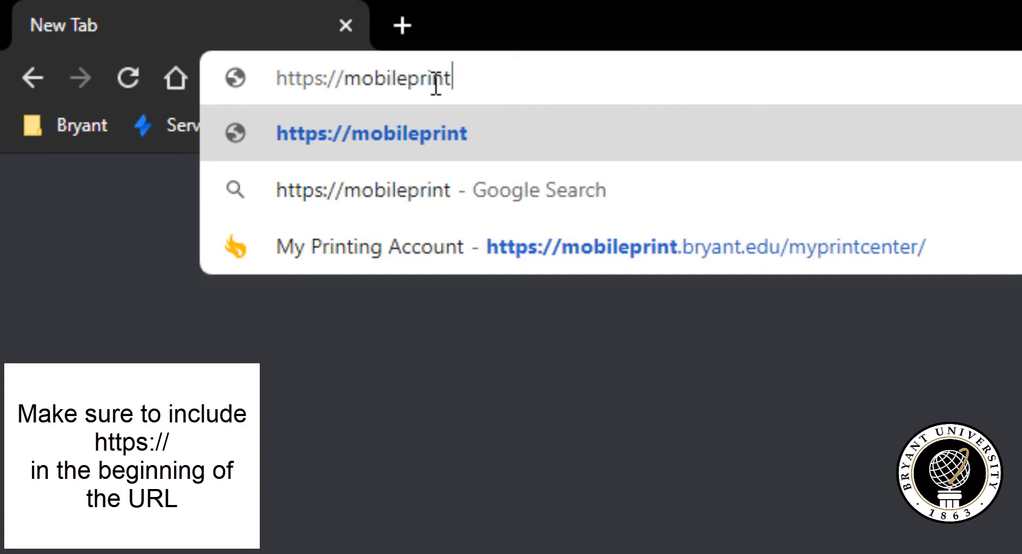
type(".bryant.edu")
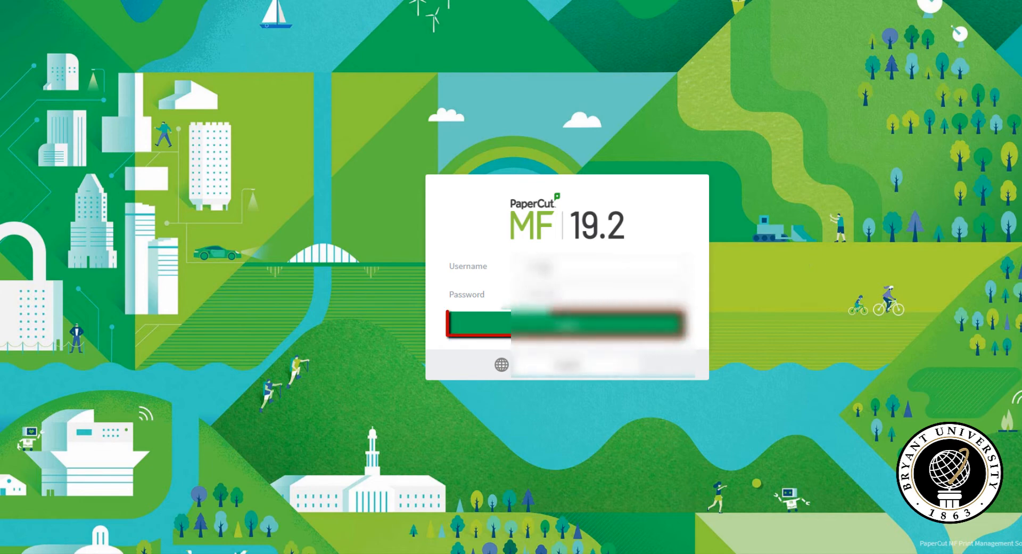
Submit the login details to reach the PaperCut account Summary page
left_click(565, 324)
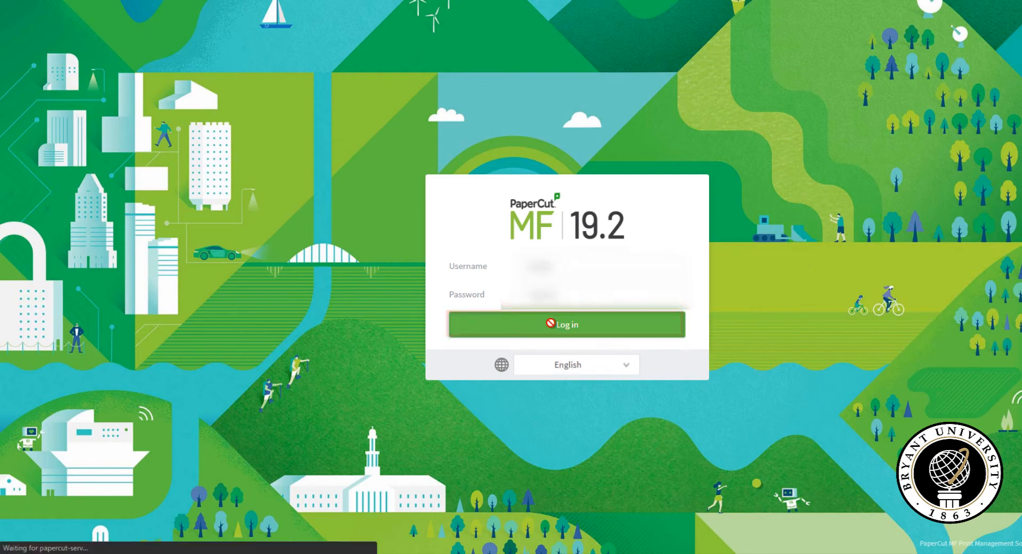
left_click(566, 324)
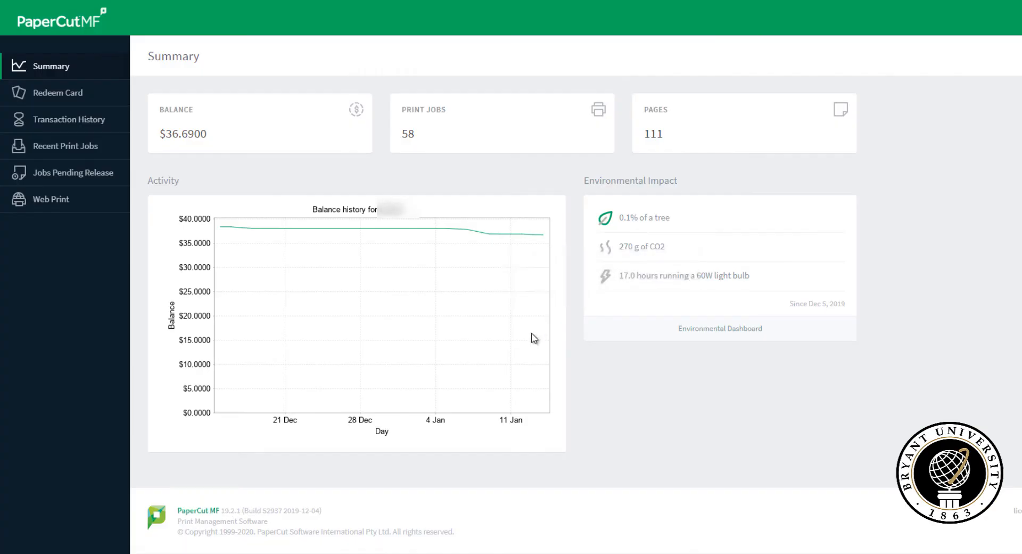
mouse_move(50, 199)
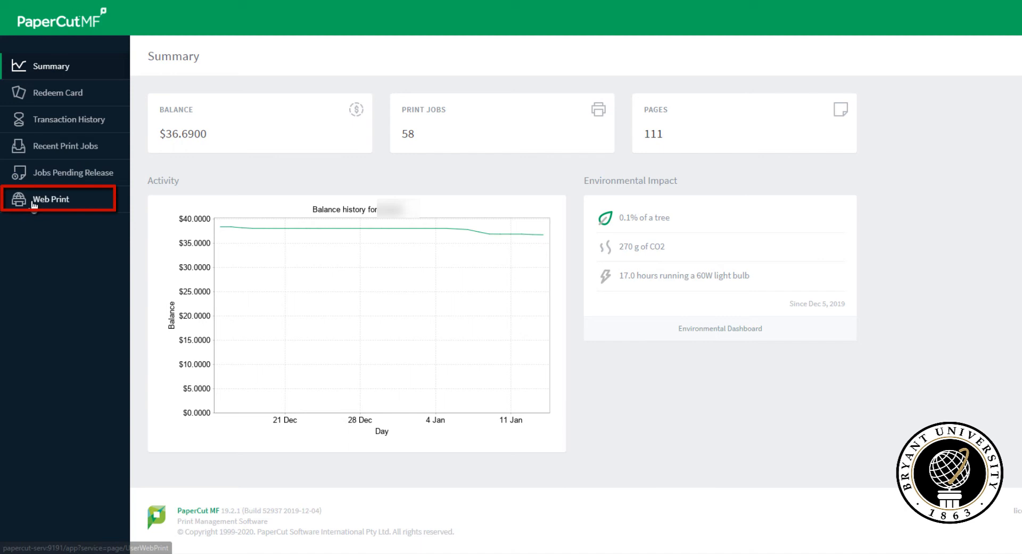
Start a Web Print job with 1 copy and advance to Upload Documents
left_click(51, 199)
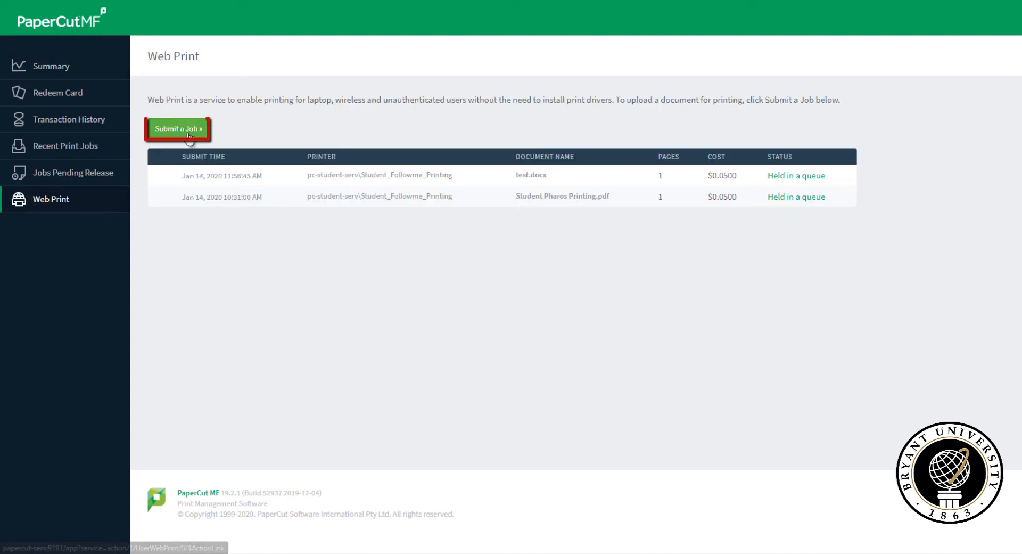
left_click(178, 128)
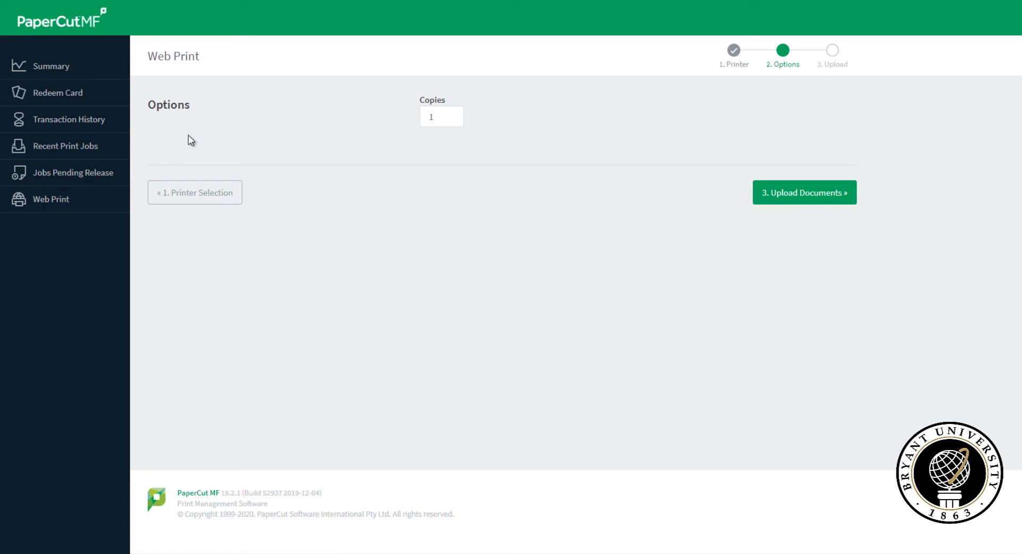
mouse_move(446, 137)
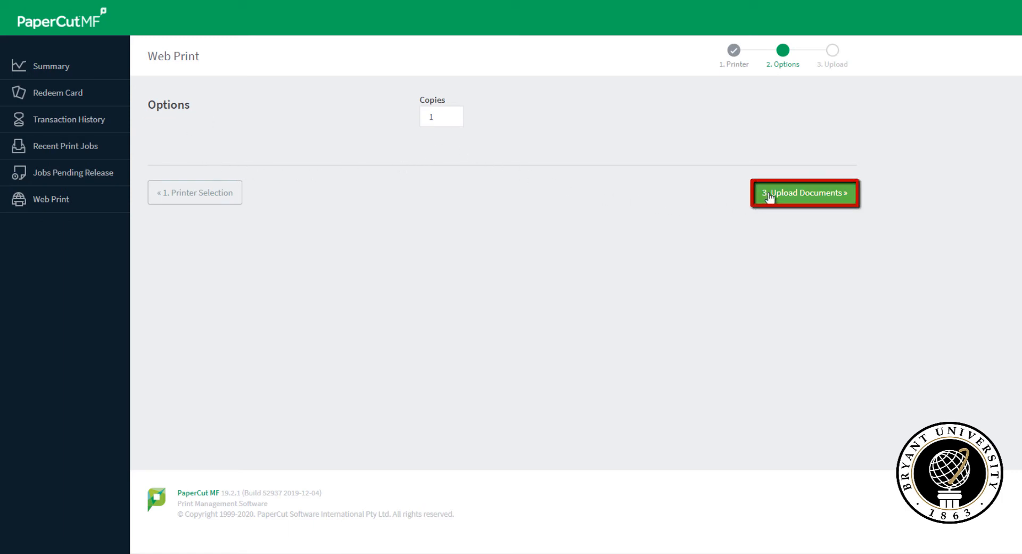
left_click(805, 193)
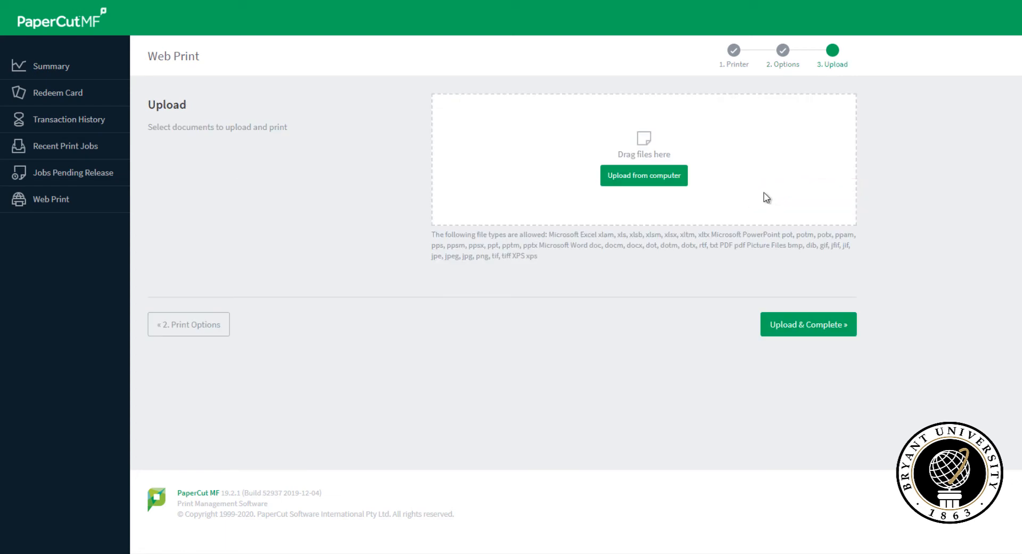
Upload test.docx from the computer and complete the print job submission
left_click(644, 175)
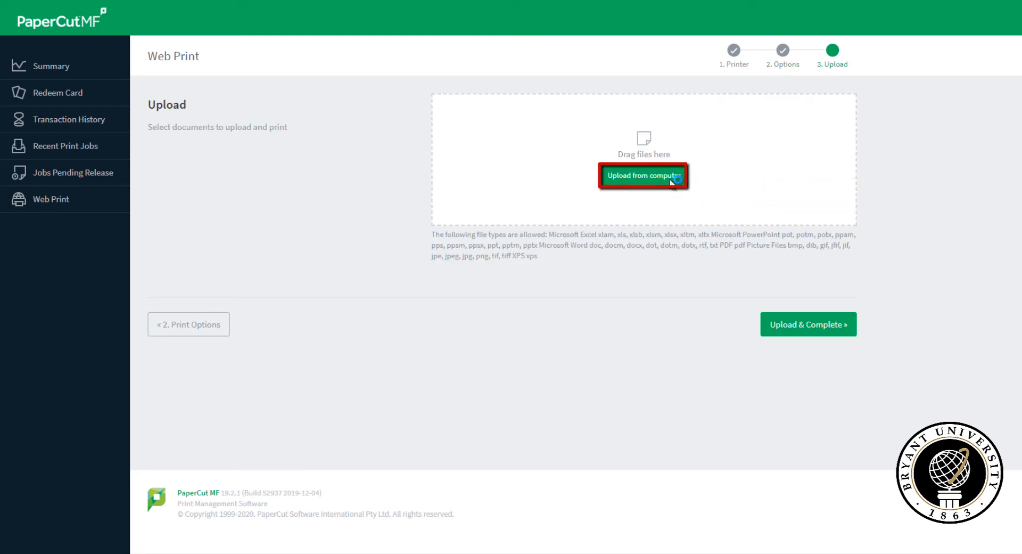
left_click(643, 175)
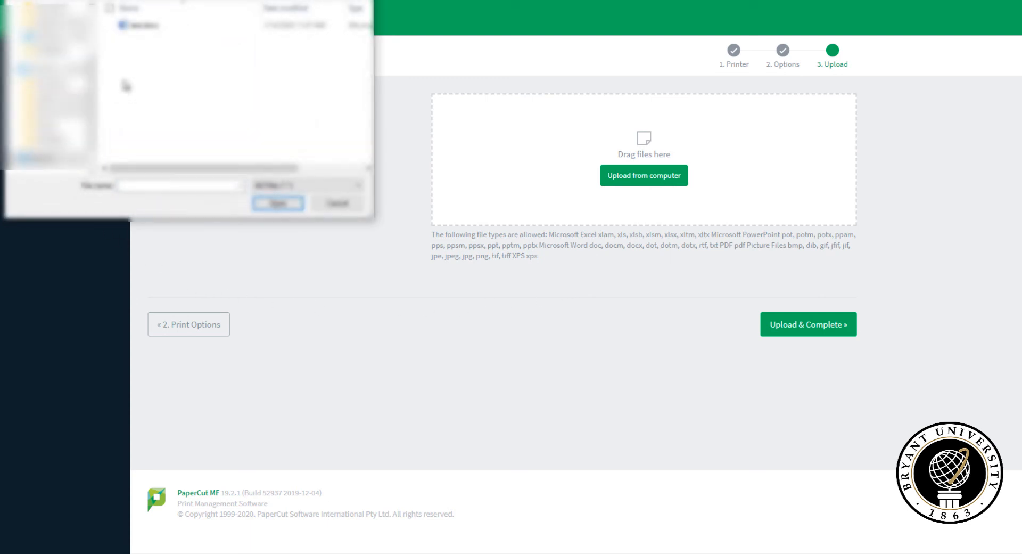
left_click(277, 203)
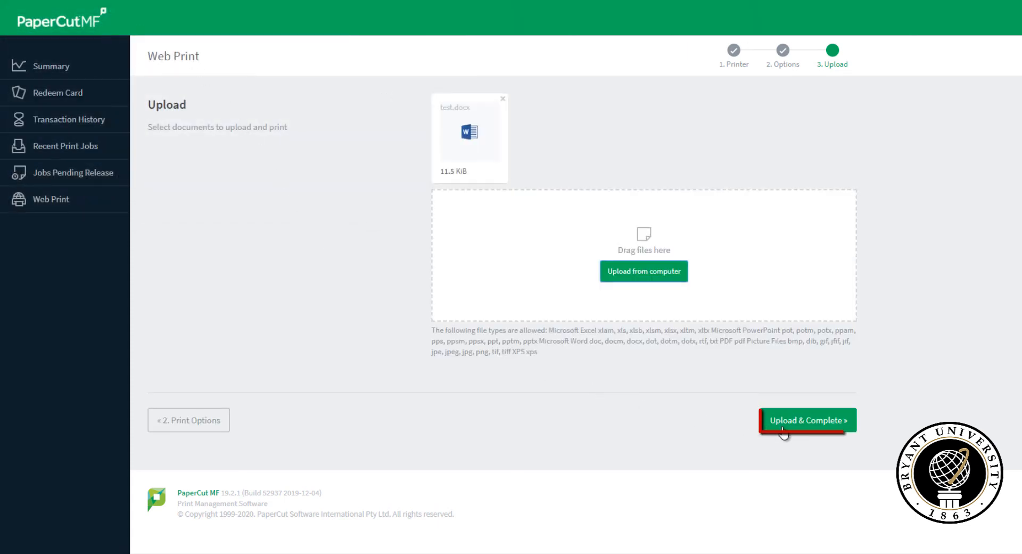
left_click(808, 420)
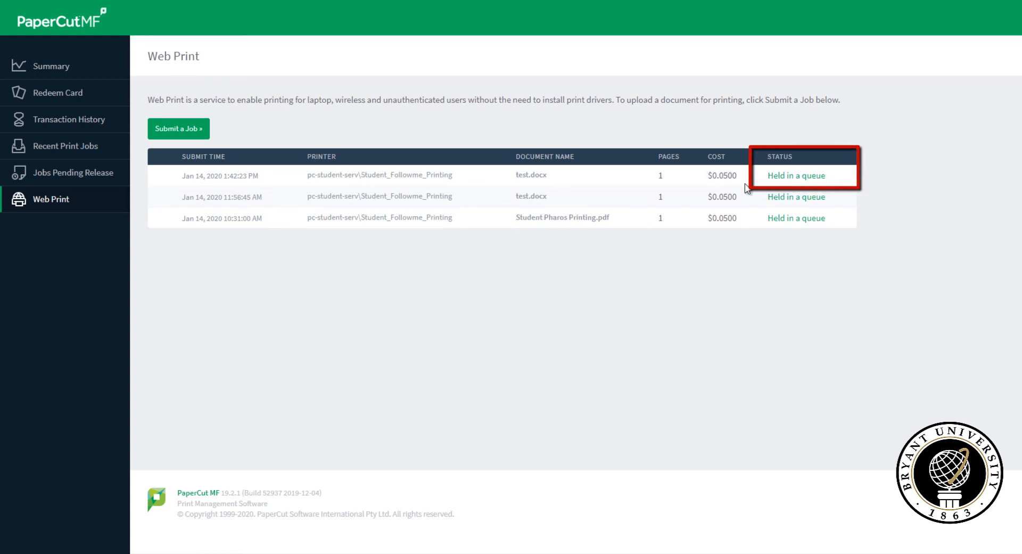
mouse_move(839, 187)
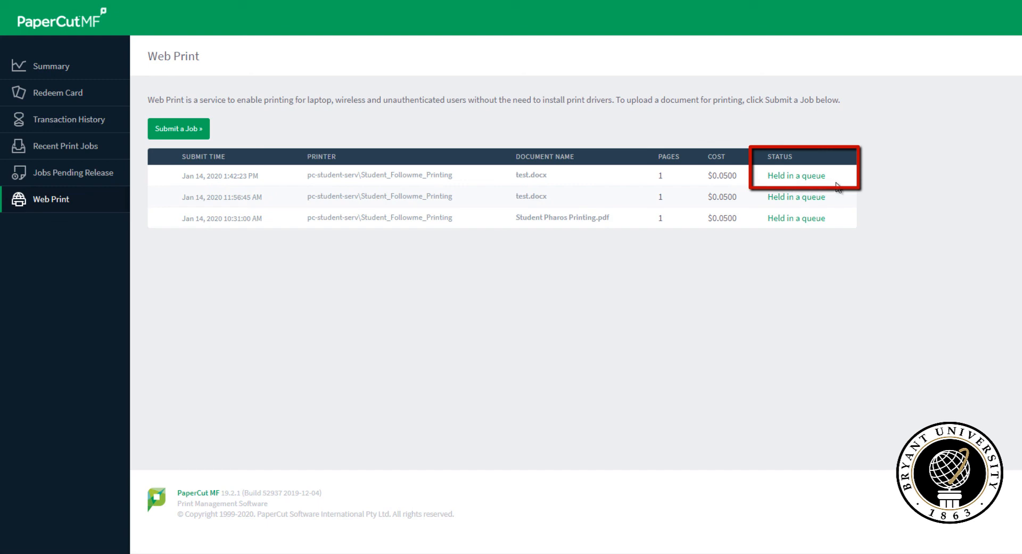